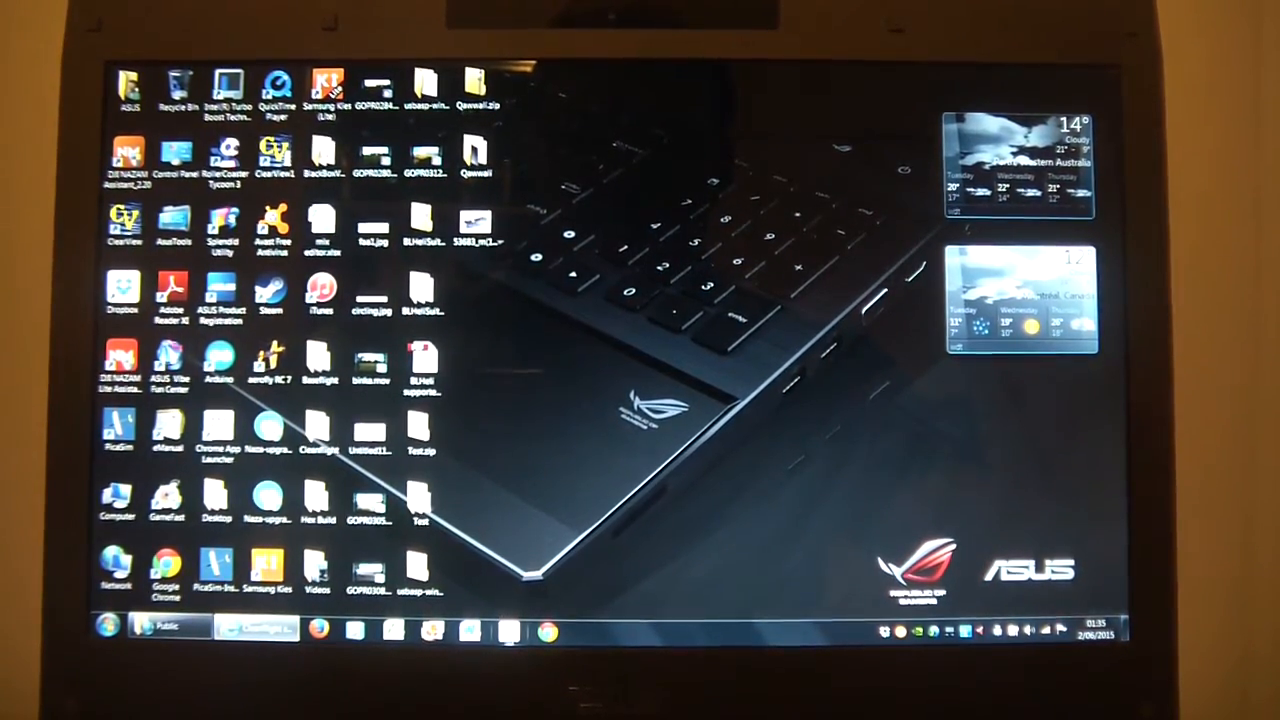
Launch RapidFlash from the desktop shortcut so its welcome screen and changelog appear.
double_click(320, 444)
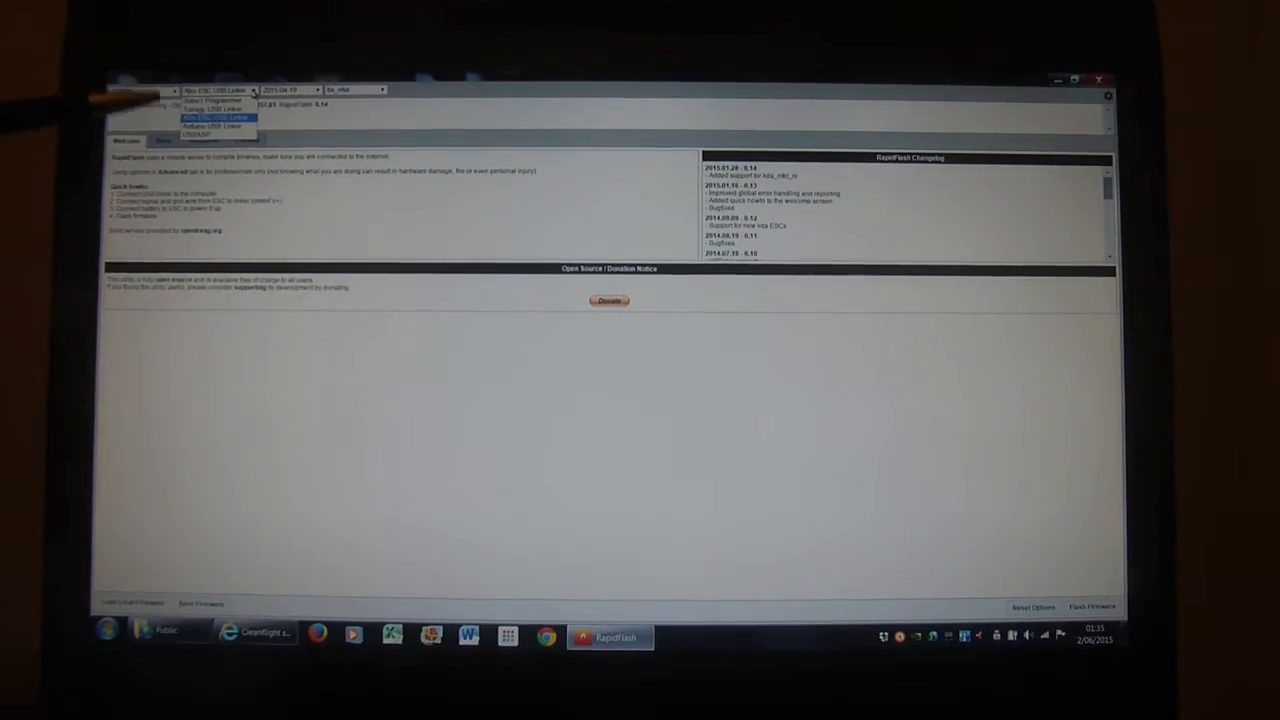
Select the Afro ESC USB Linker as programmer and bs_nfet as the target firmware.
click(210, 116)
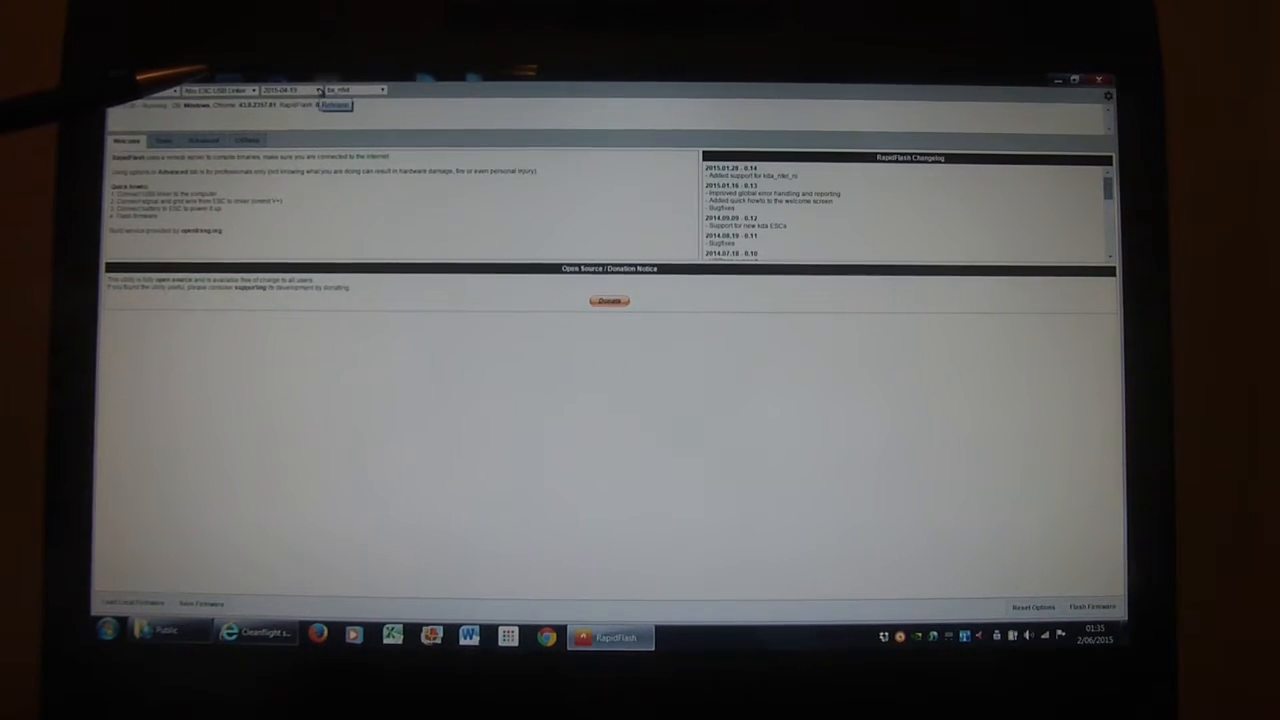
click(290, 90)
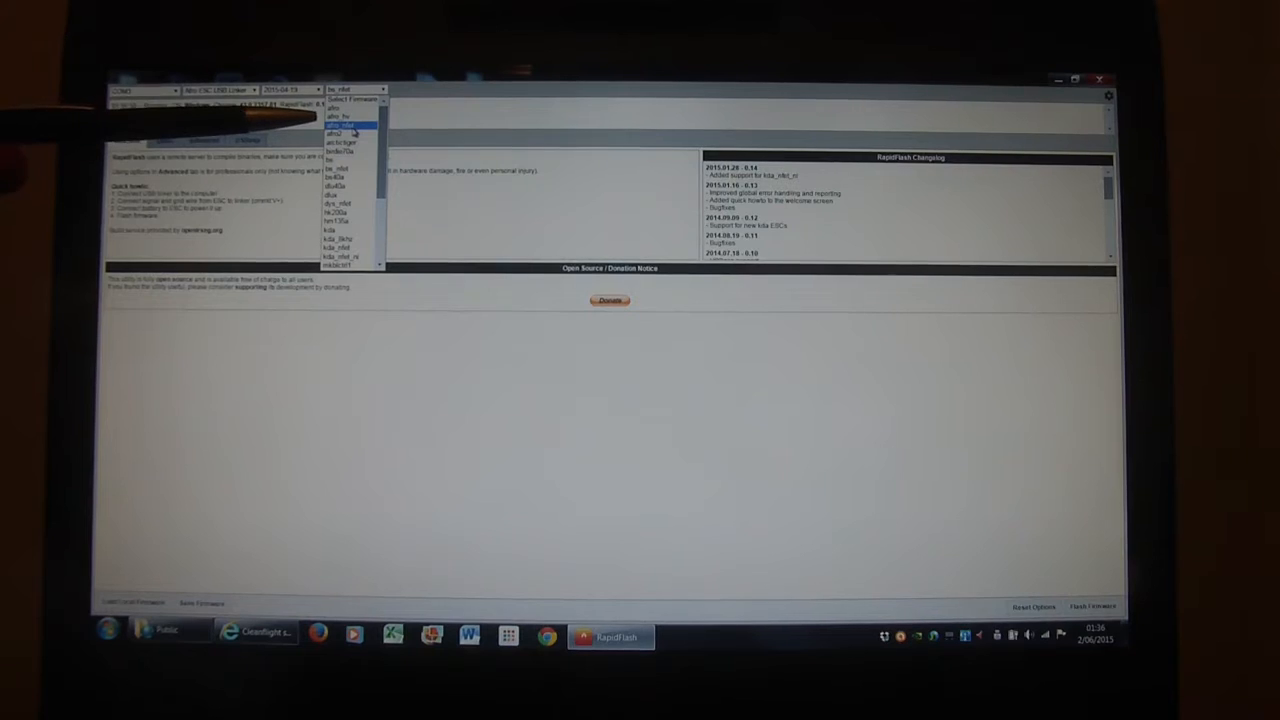
click(344, 124)
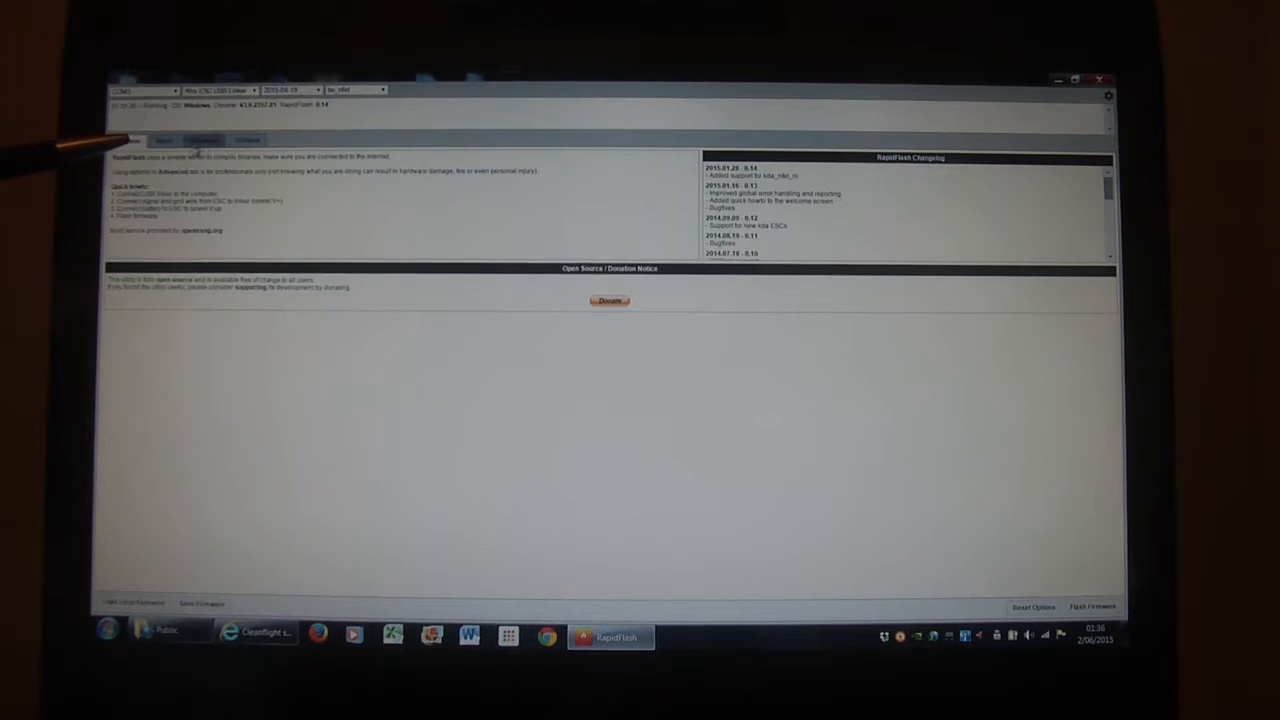
Review the basic settings, then show the advanced firmware options such as COMP_PWM.
click(162, 140)
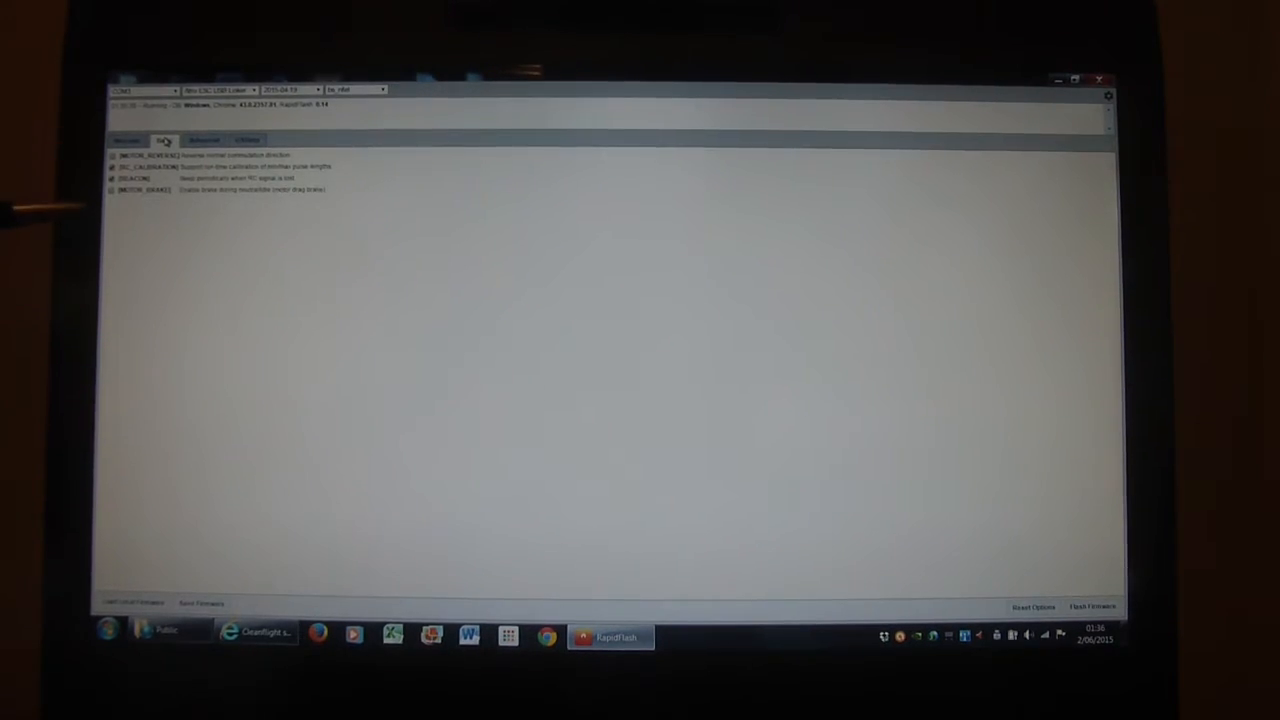
click(204, 140)
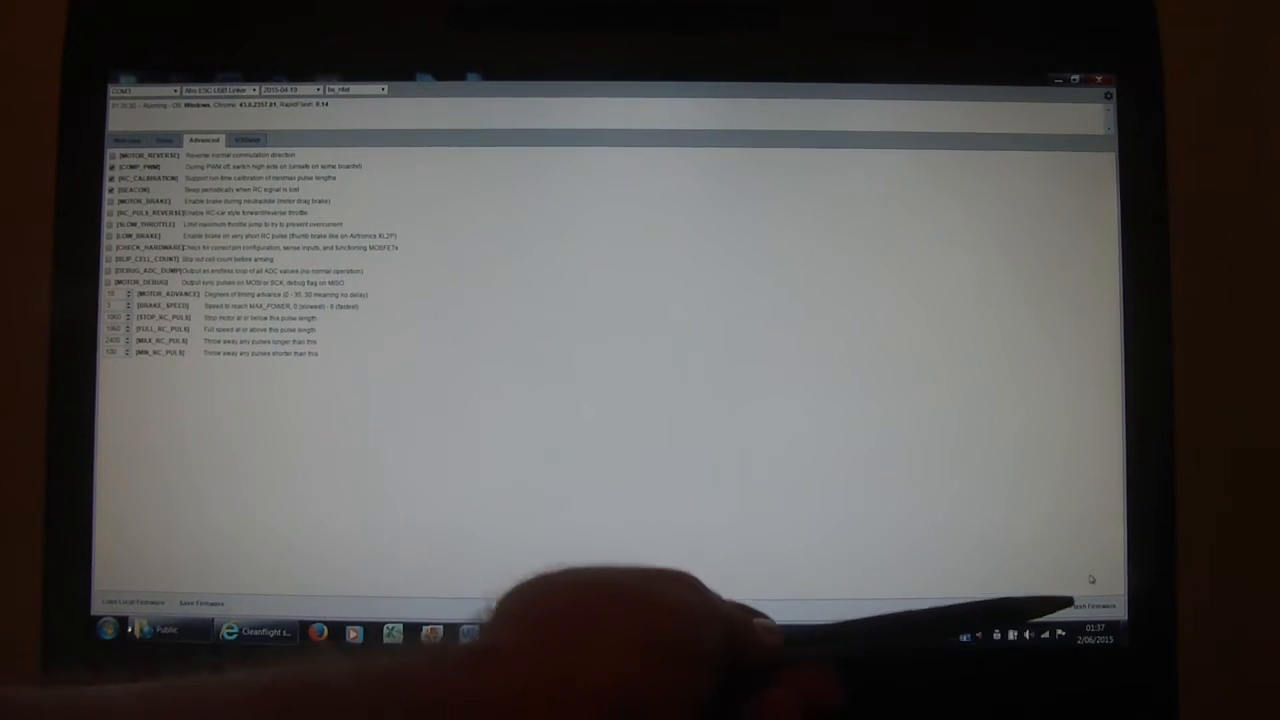
Flash the bs_nfet firmware to the ESC, retrying until the status log reports progress.
click(1092, 606)
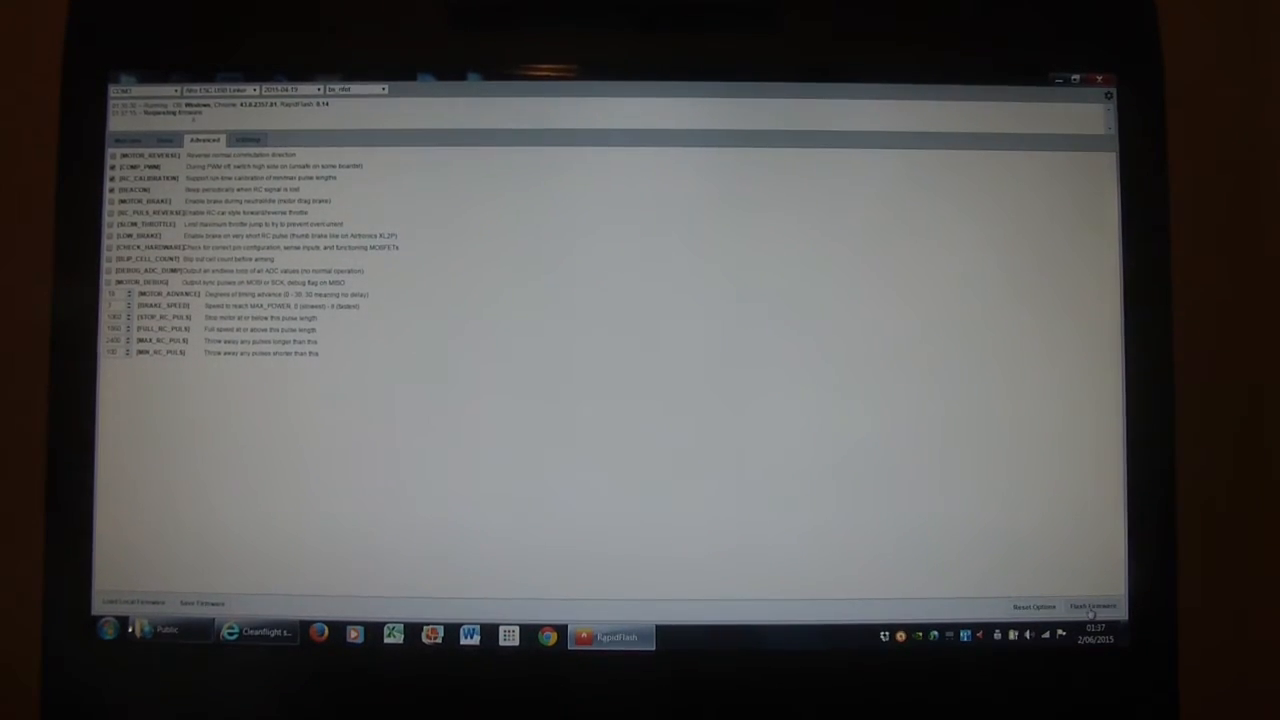
click(1092, 608)
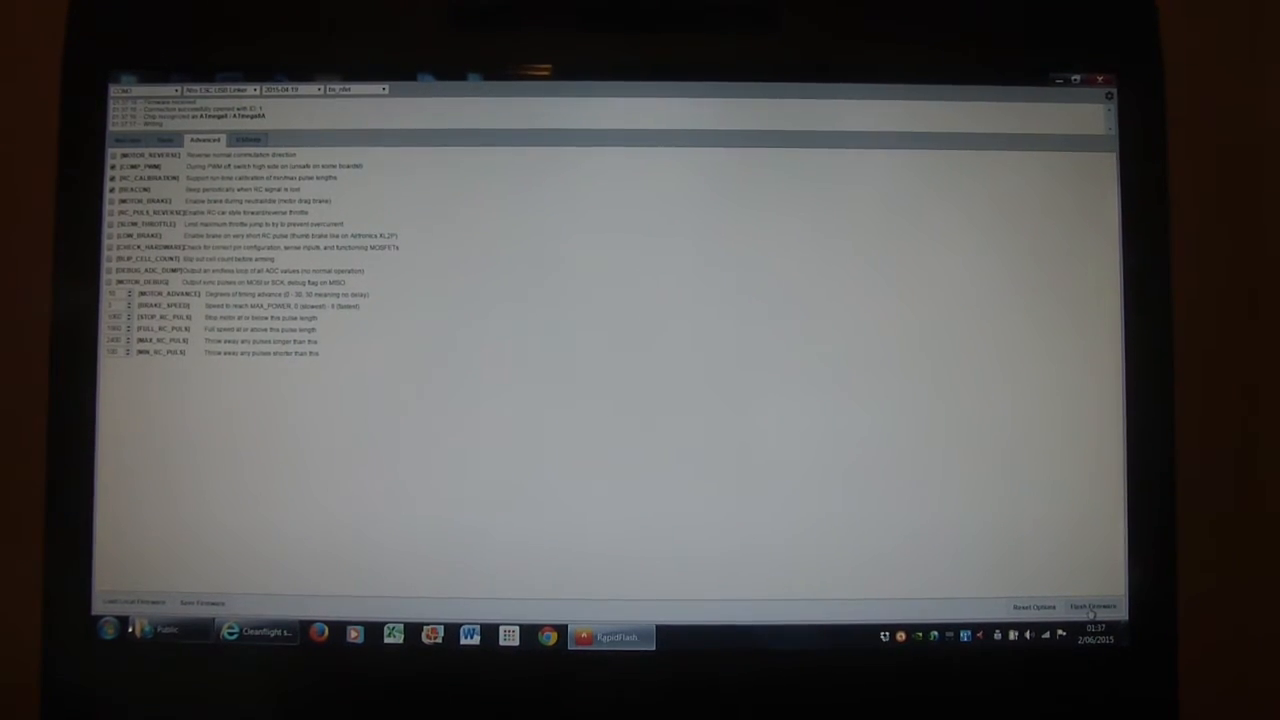
click(1092, 606)
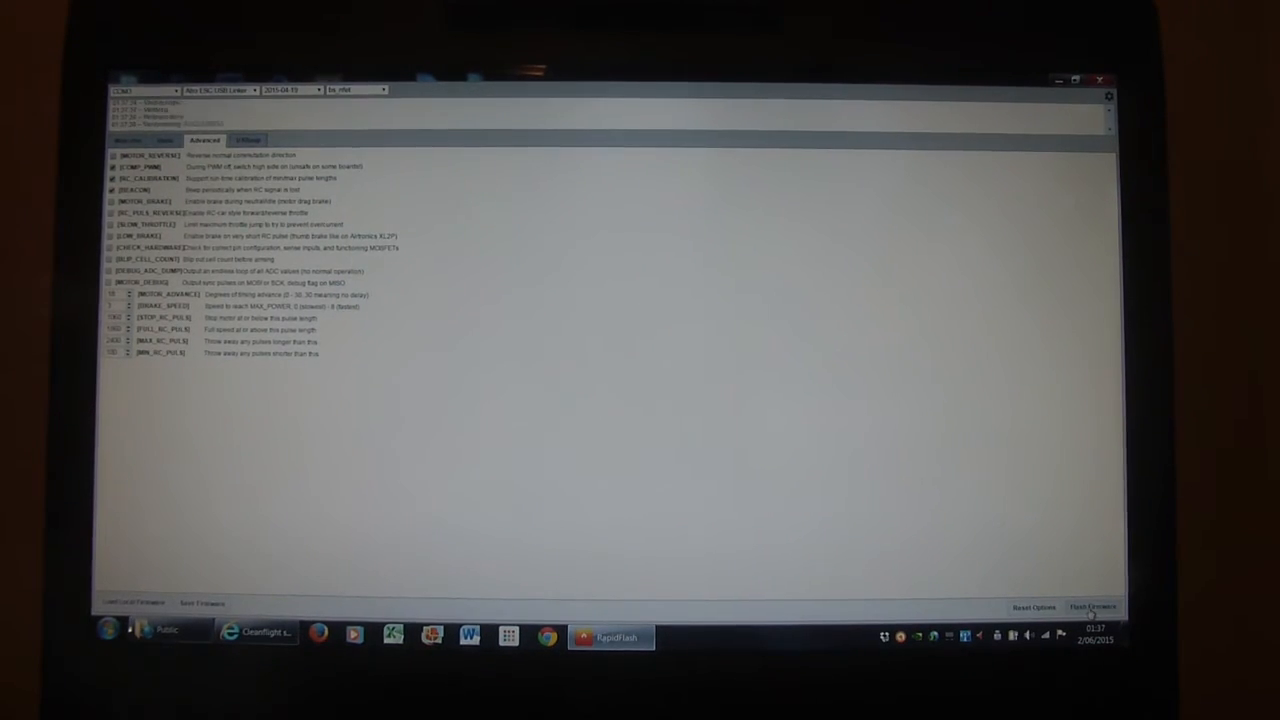
click(1092, 608)
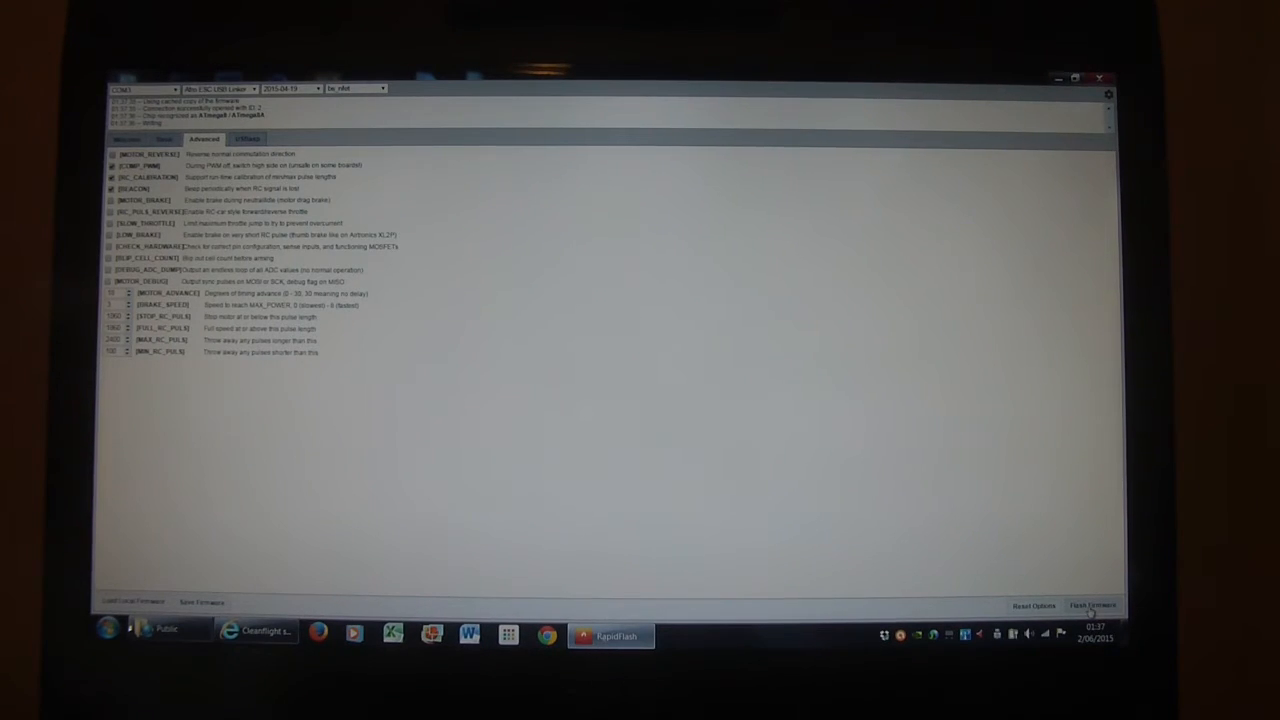
click(1092, 604)
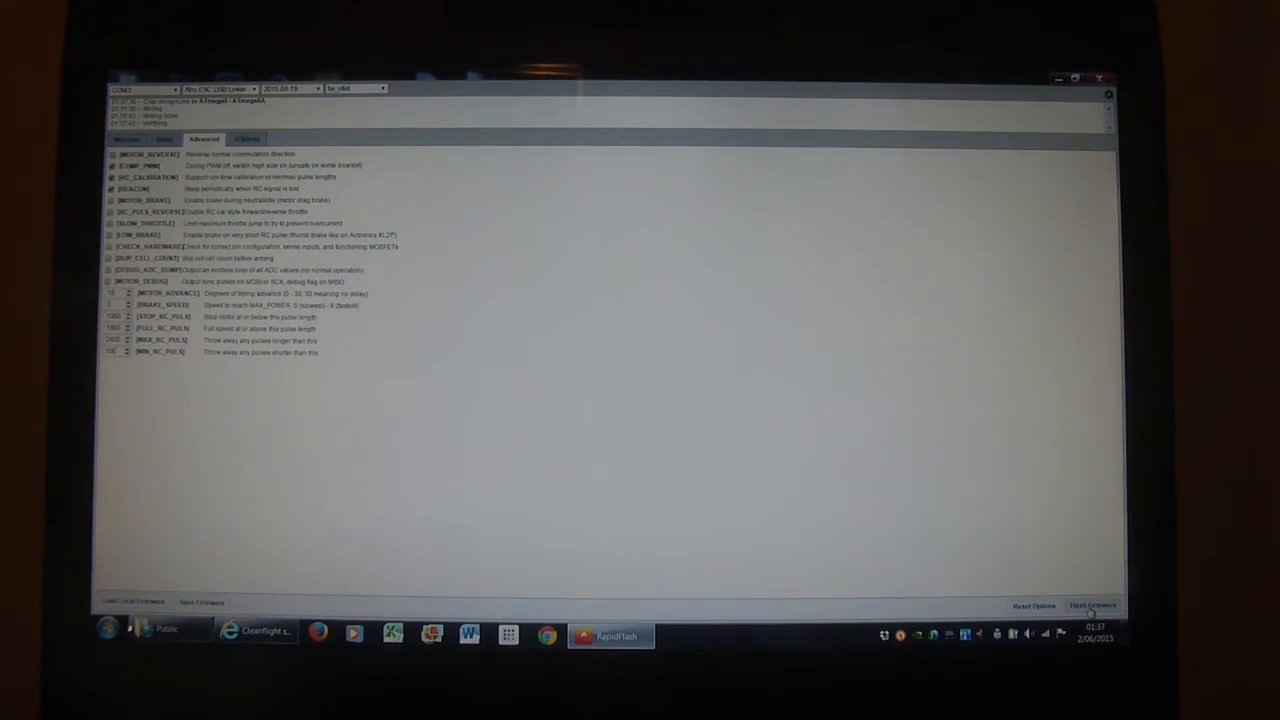
click(1092, 604)
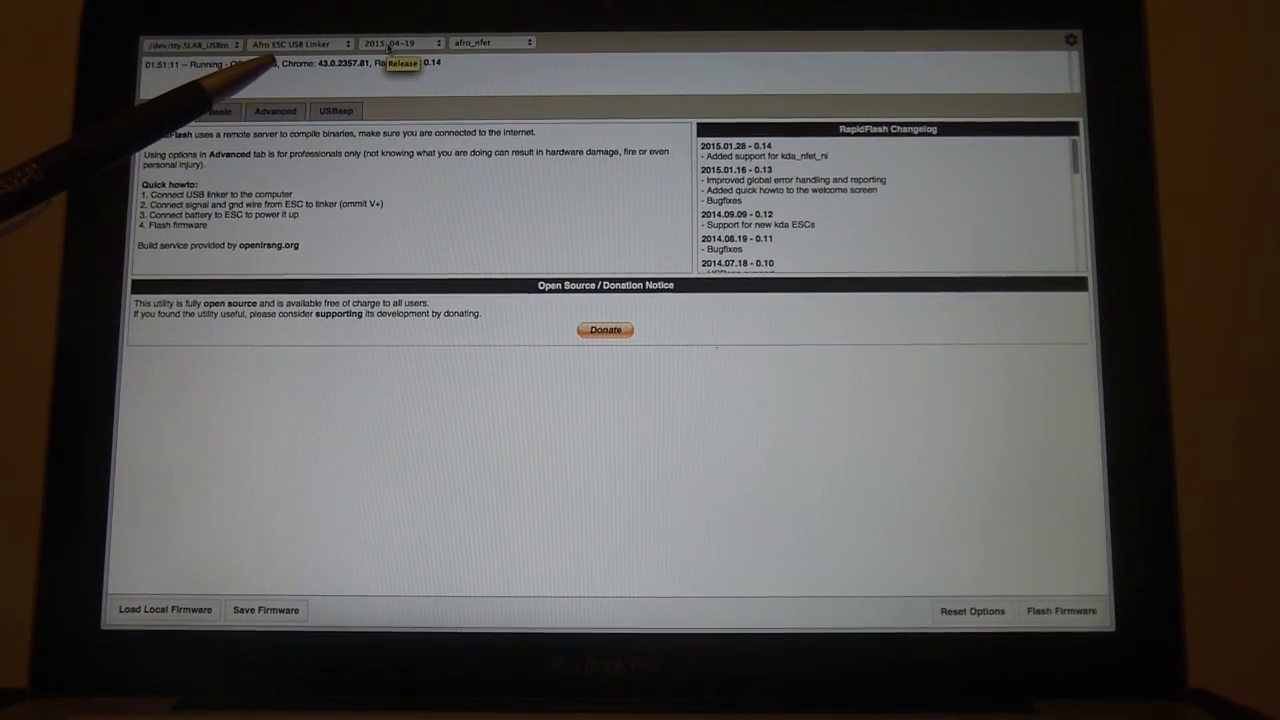
On the Mac, select bs_nfet as target firmware and show its advanced options.
click(490, 42)
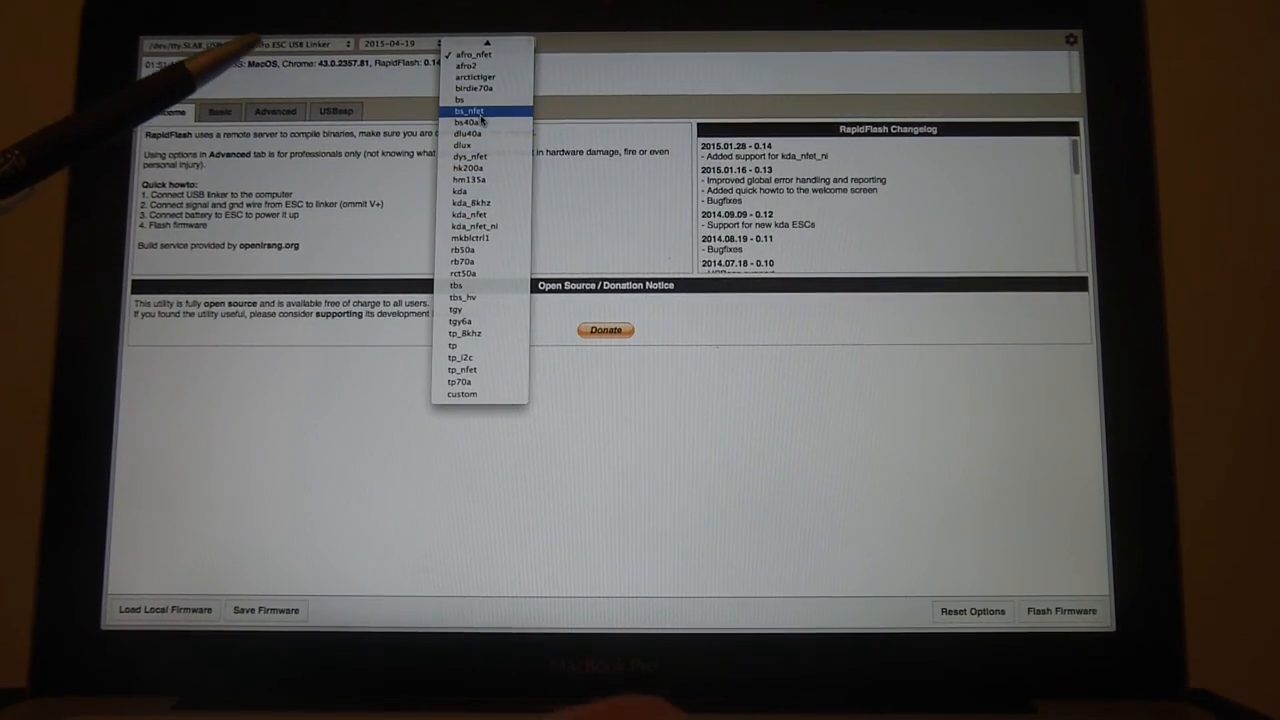
click(468, 112)
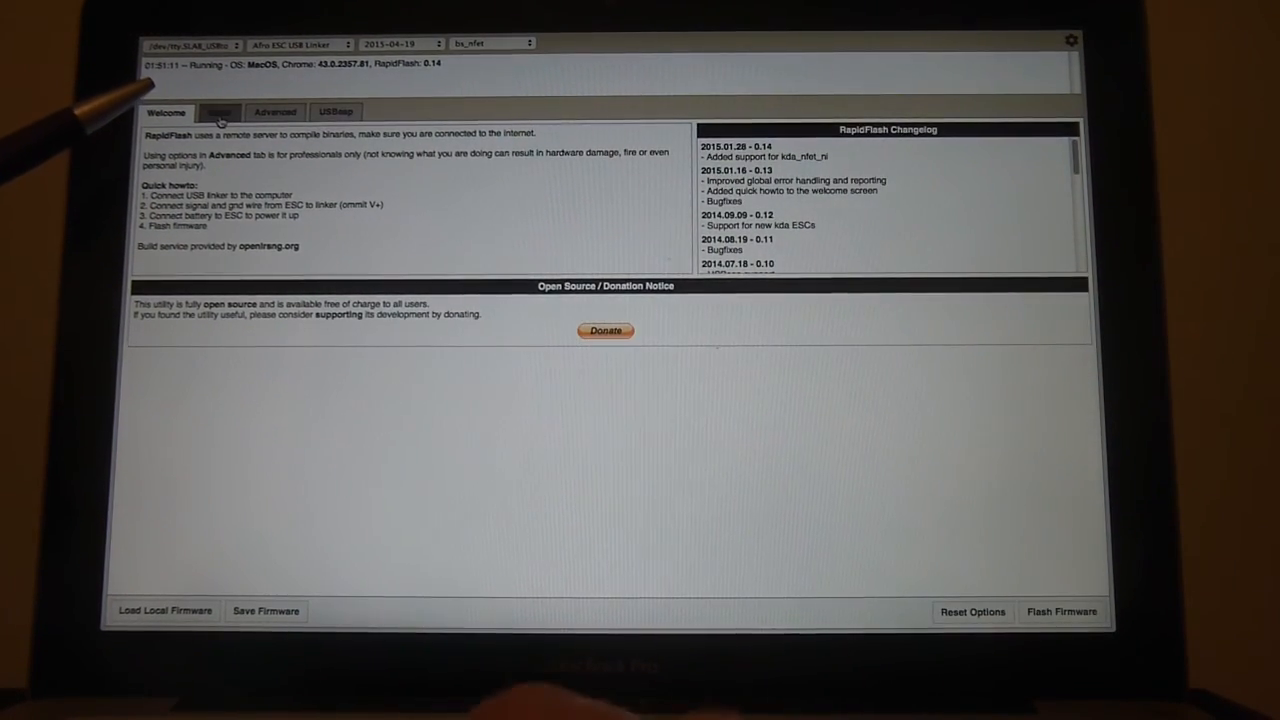
click(274, 112)
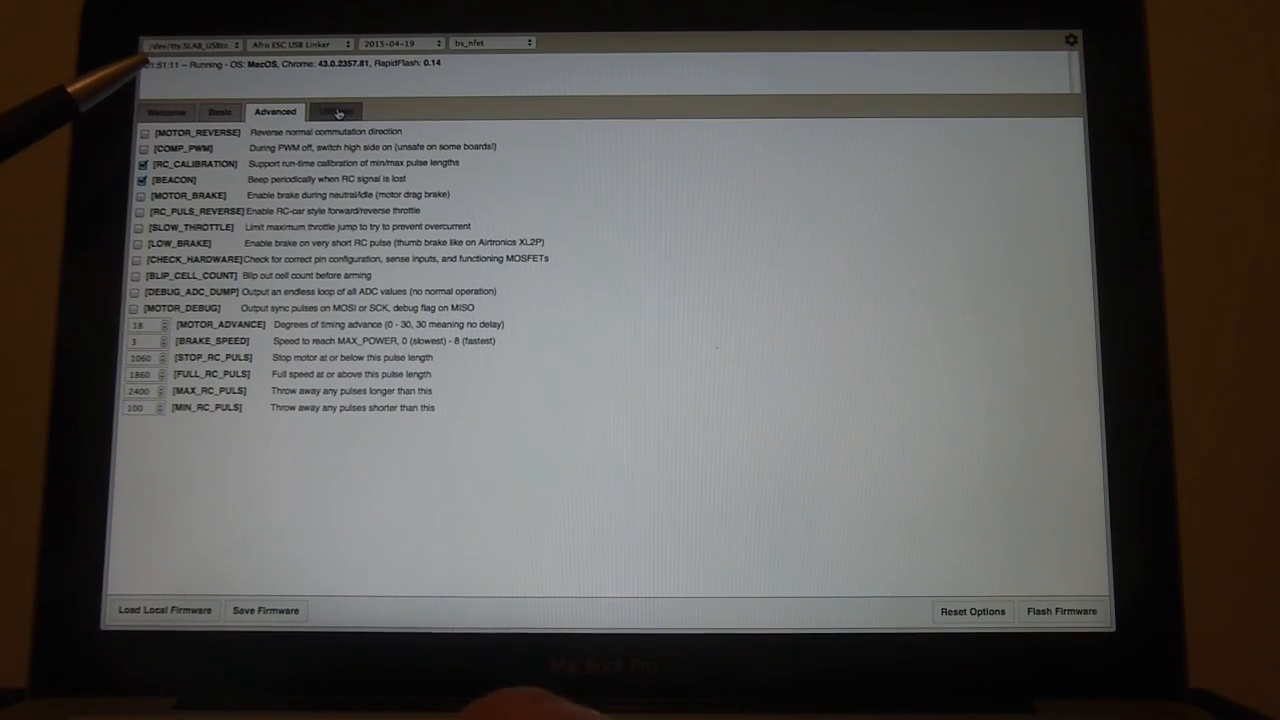